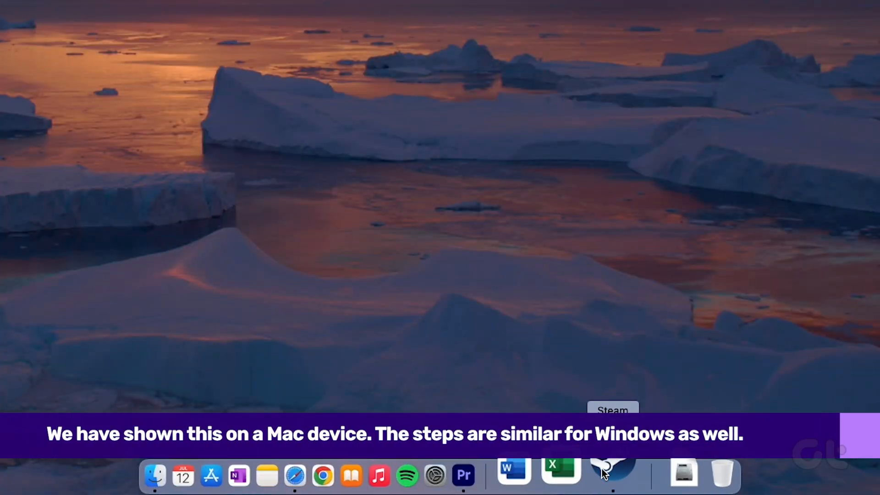
Launch Steam from the Dock and open Steam > Preferences
left_click(612, 474)
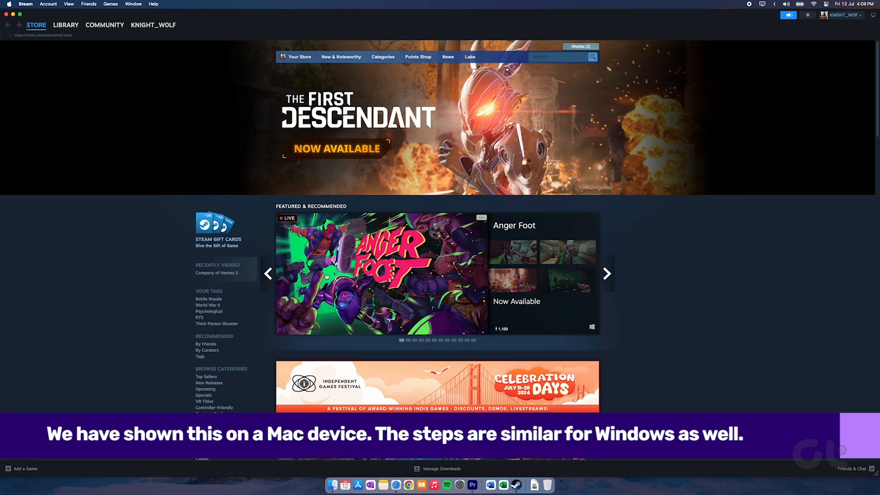
left_click(25, 4)
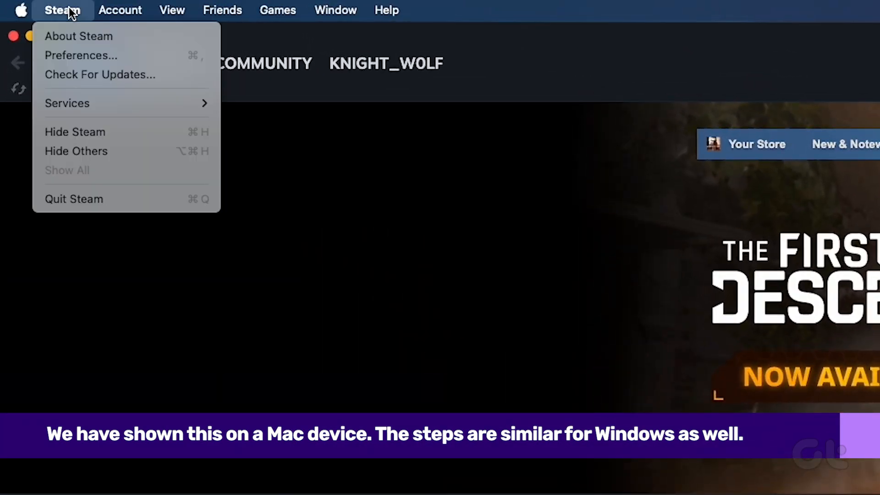
mouse_move(81, 55)
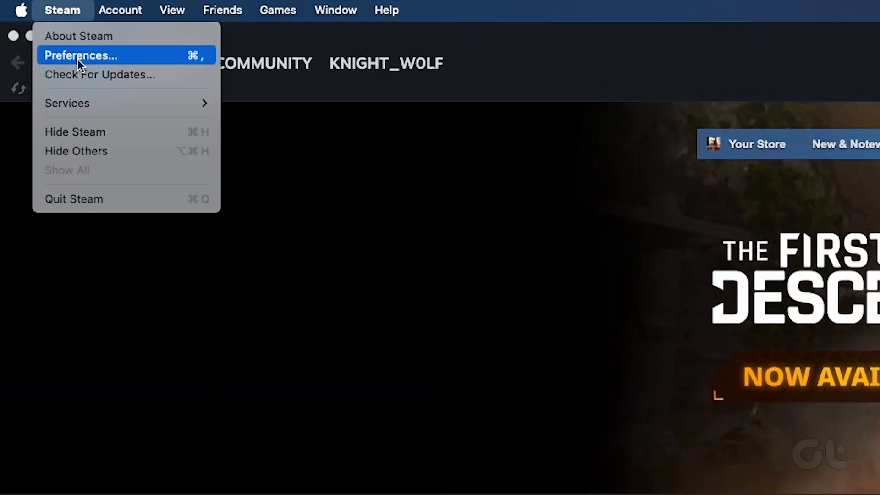
left_click(81, 55)
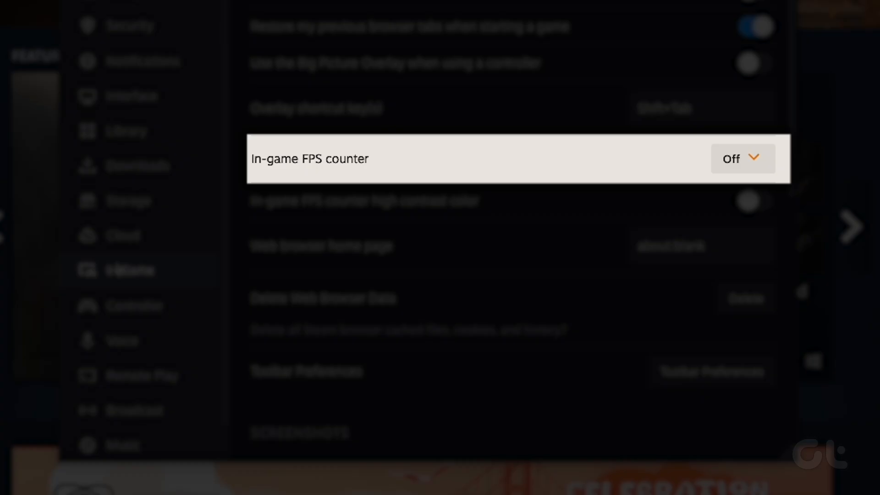
Set the In-game FPS counter dropdown to Top-right
left_click(740, 159)
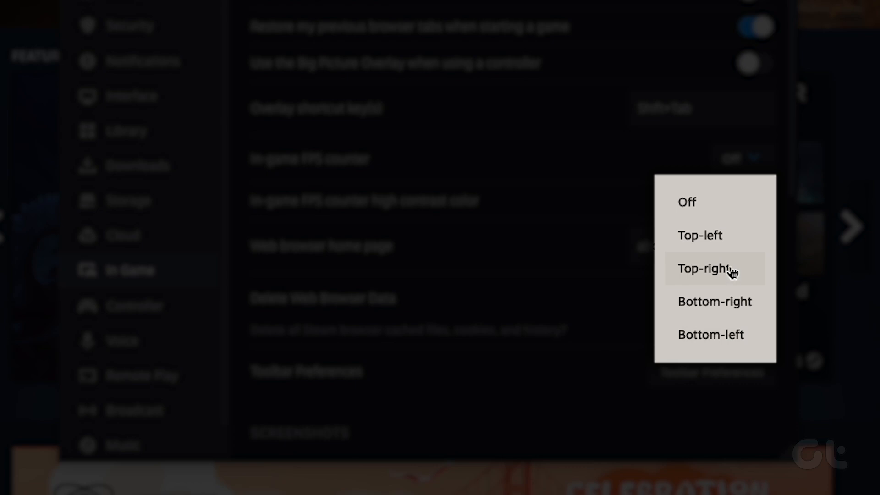
mouse_move(728, 248)
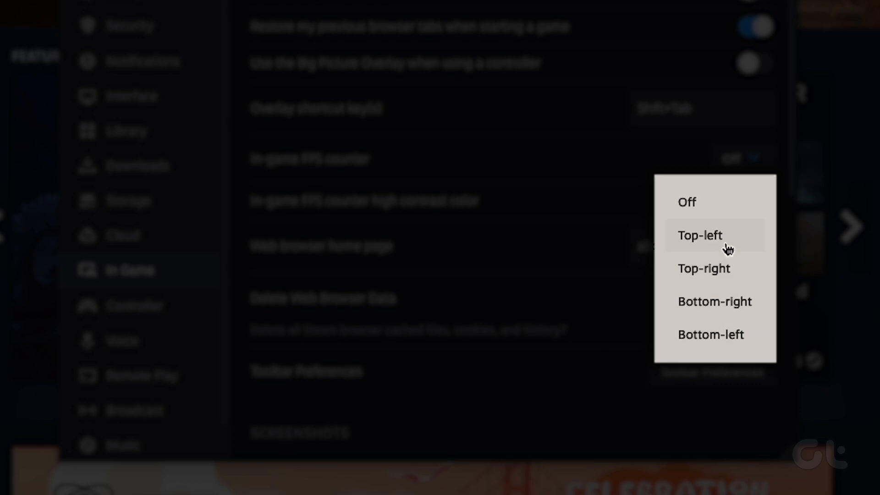
mouse_move(727, 276)
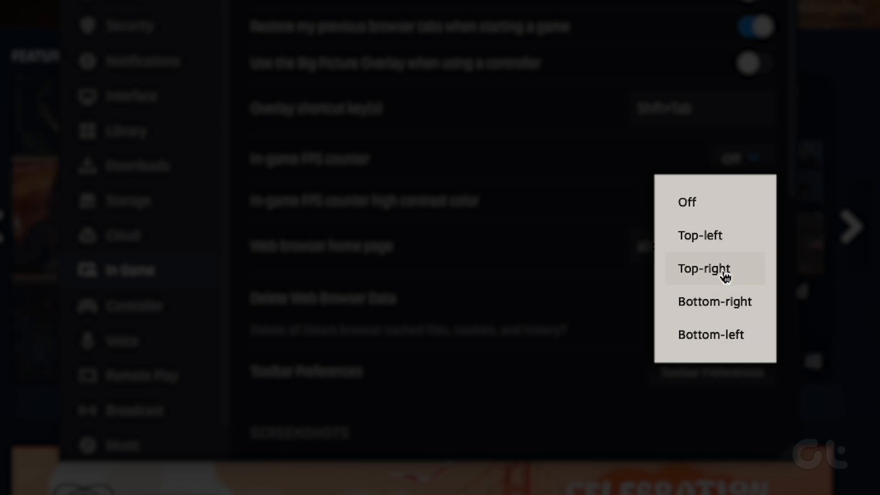
left_click(705, 268)
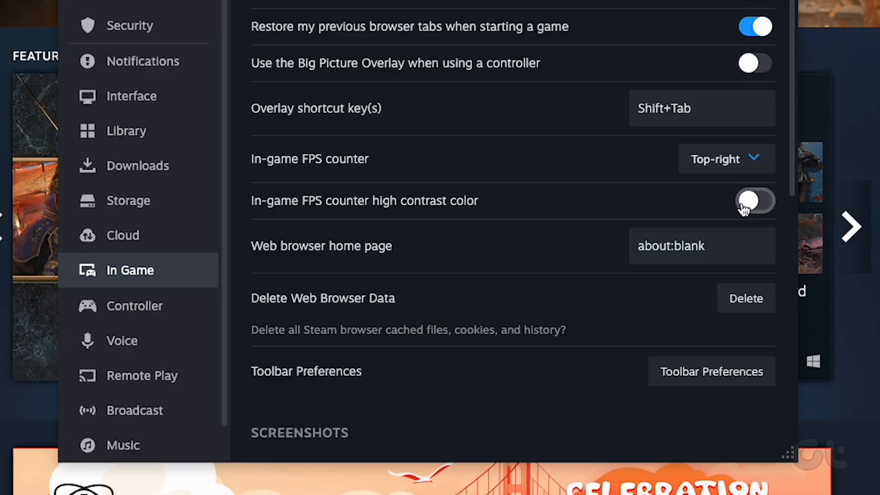
Close Preferences and play Company of Heroes 2 from the Library
left_click(755, 200)
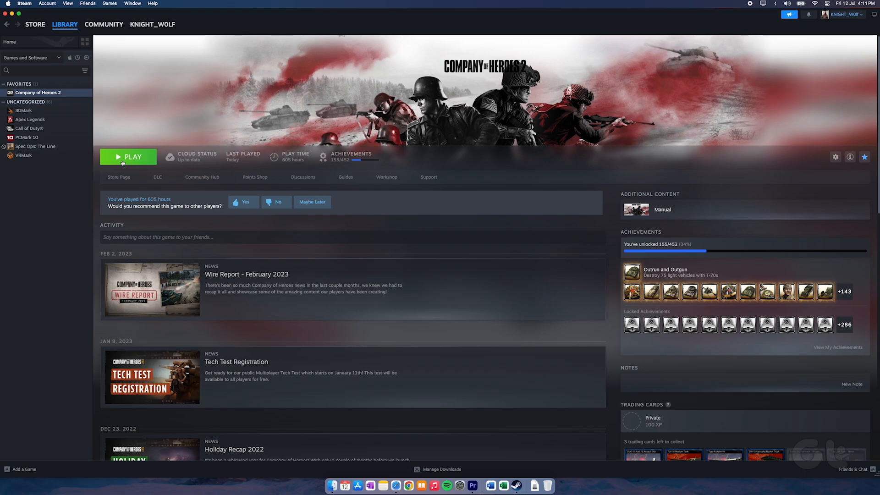
left_click(128, 156)
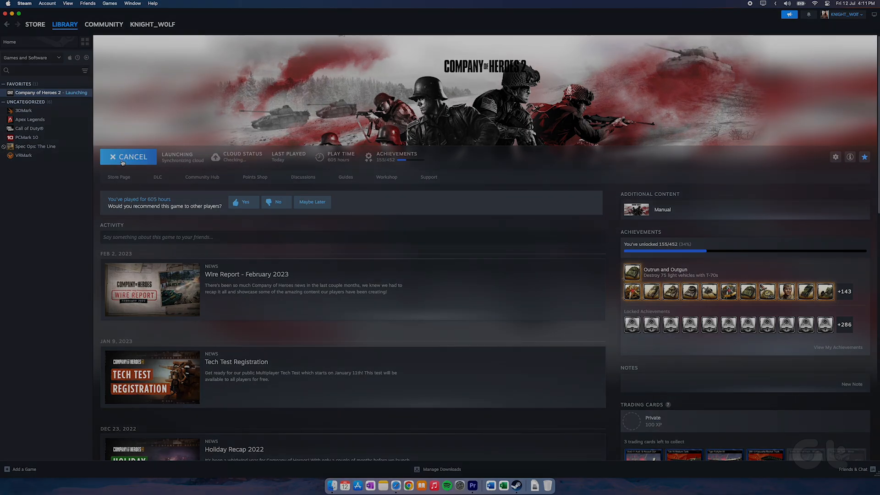